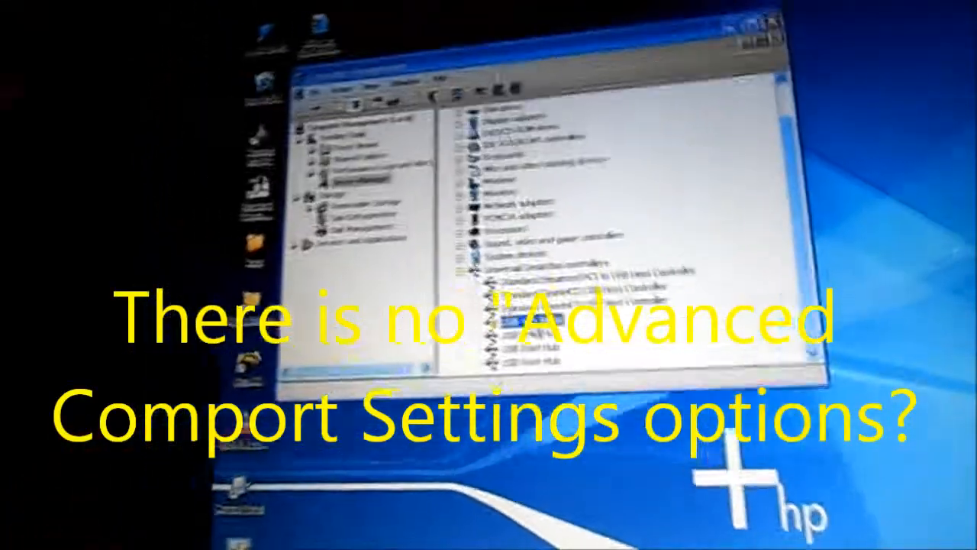
# Open Properties for USB <-> Serial from its right-click menu in Device Manager.
pyautogui.rightClick(485, 271)
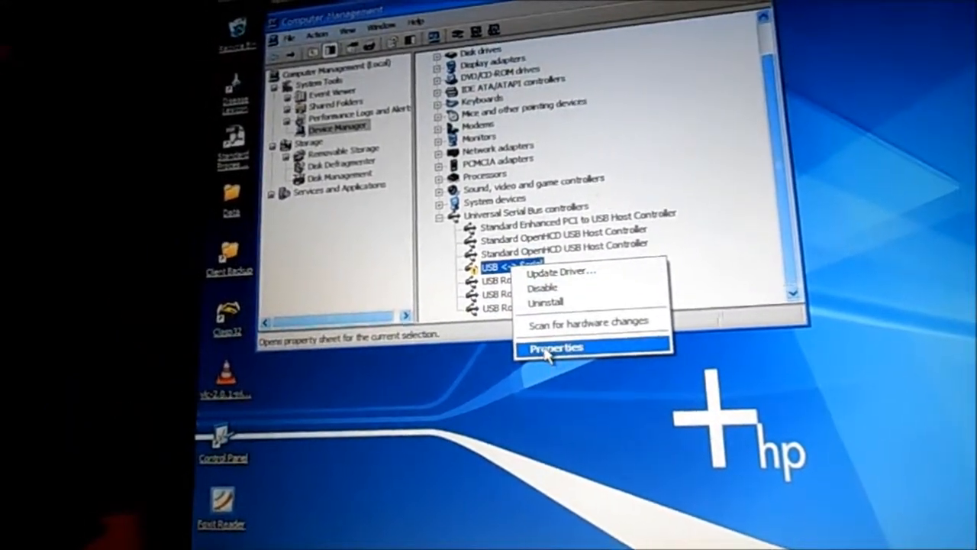
pyautogui.click(556, 348)
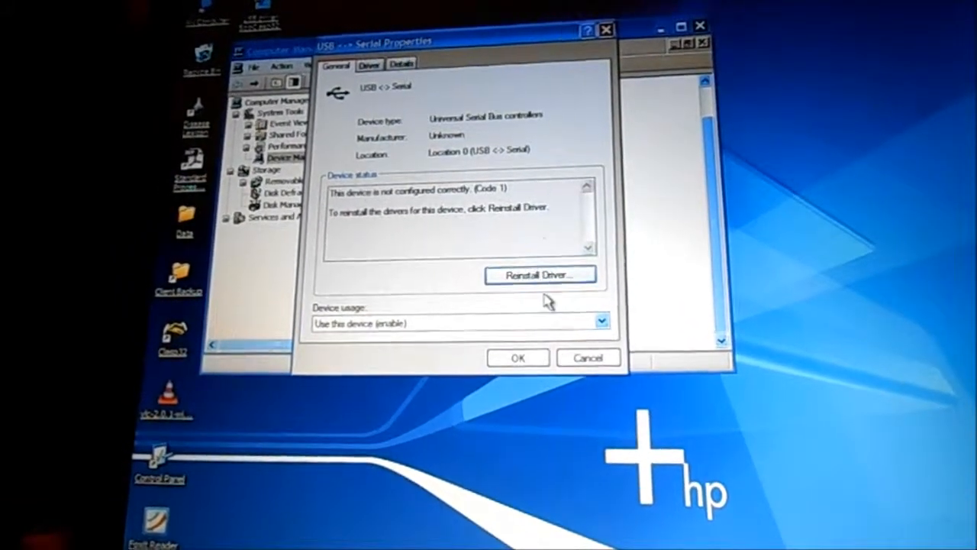
# Reinstall the driver automatically, skipping Windows Update, then stop the unsigned install and finish.
pyautogui.click(541, 274)
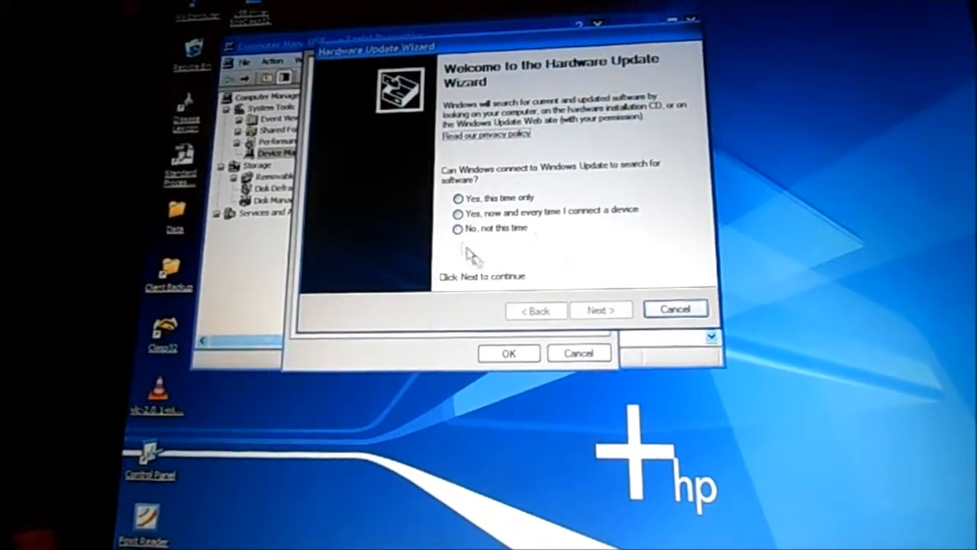
pyautogui.click(457, 228)
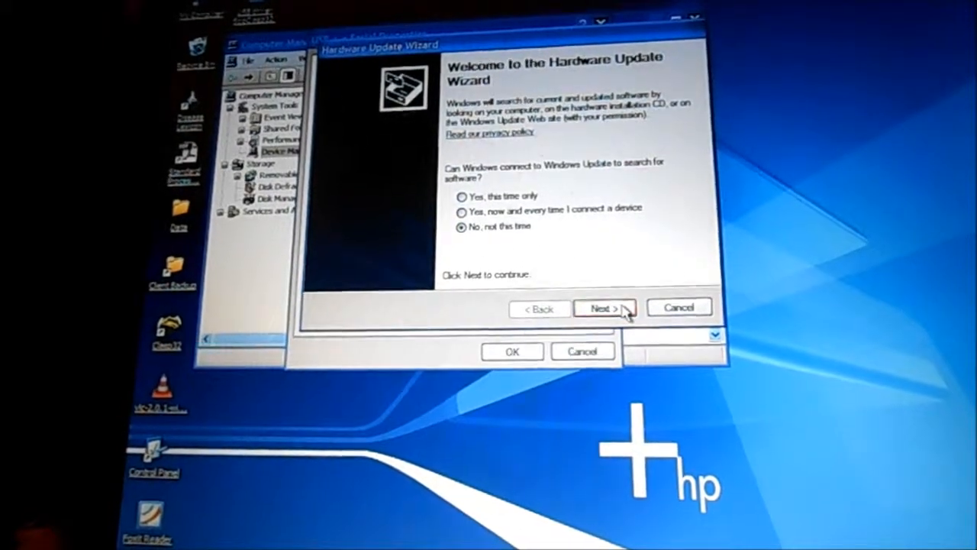
pyautogui.click(606, 307)
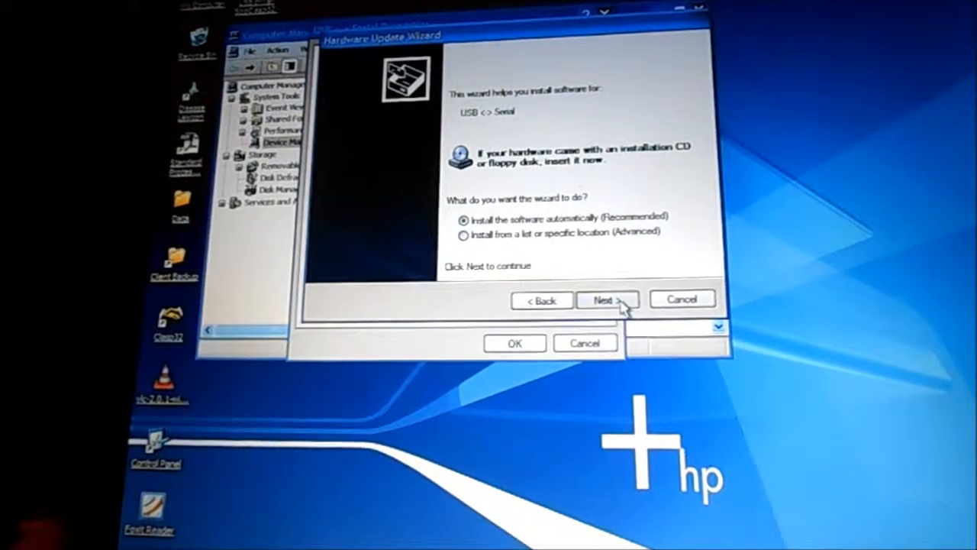
pyautogui.click(608, 299)
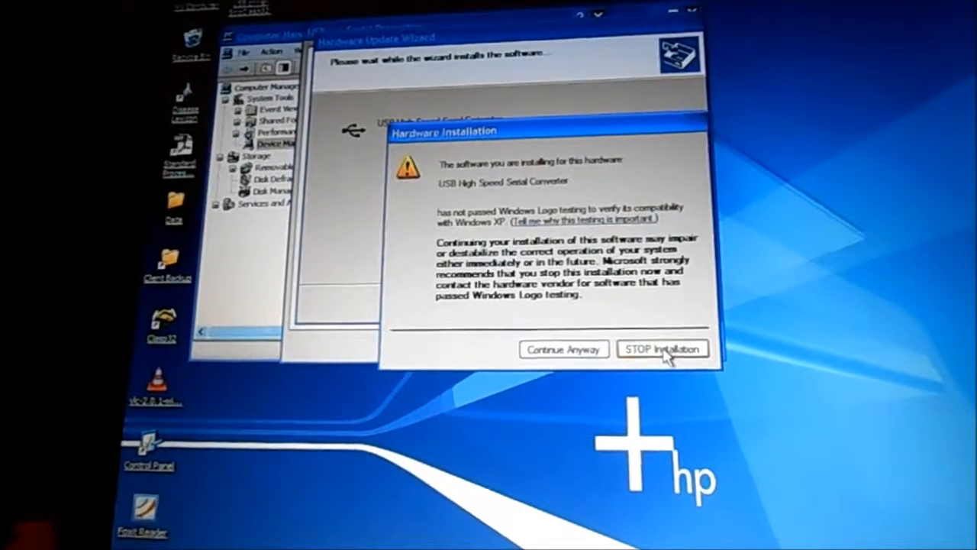
pyautogui.click(662, 348)
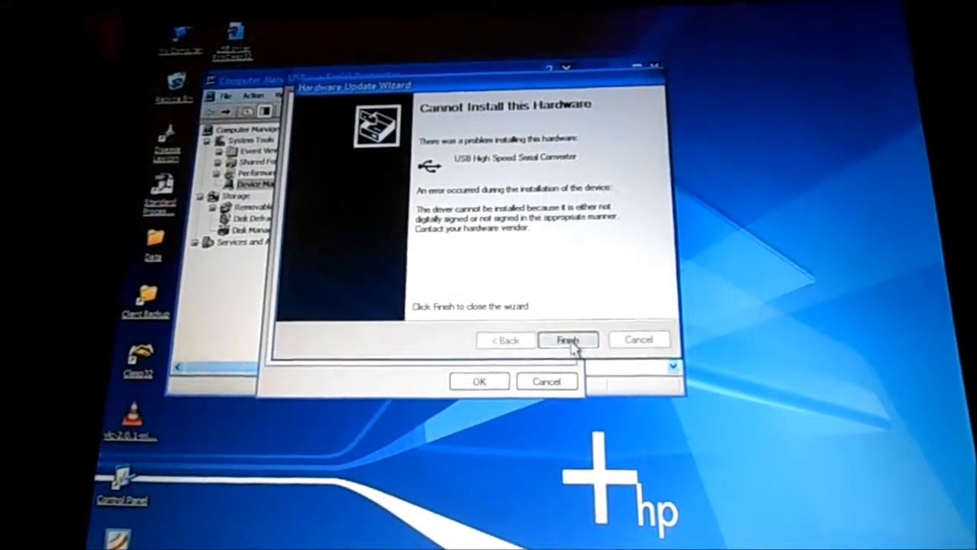
pyautogui.click(567, 339)
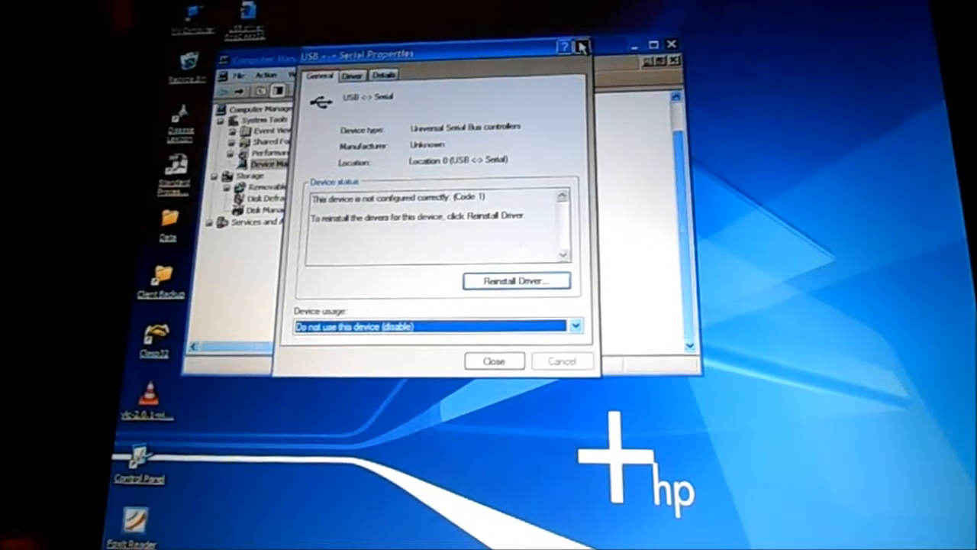
# Close the USB <-> Serial Properties dialog and minimise Computer Management.
pyautogui.click(494, 360)
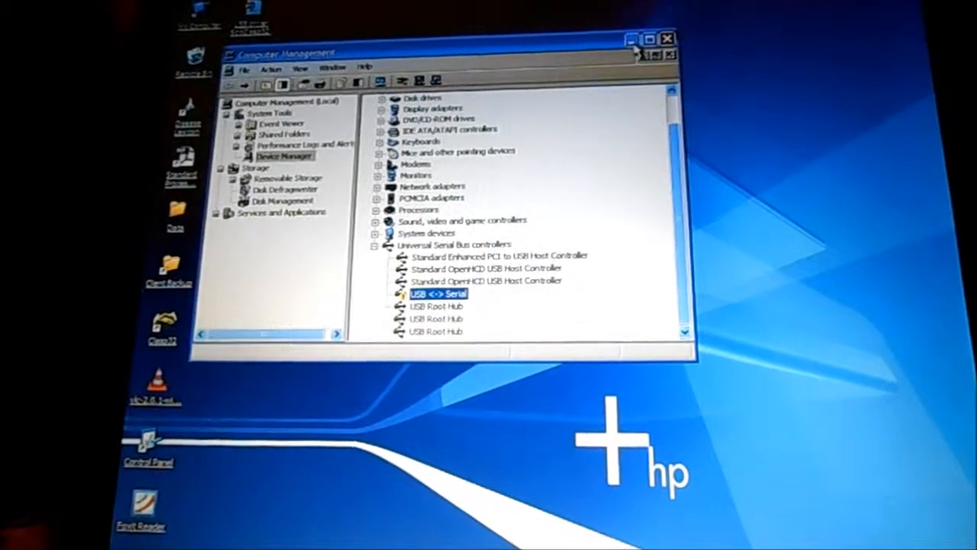
pyautogui.click(668, 40)
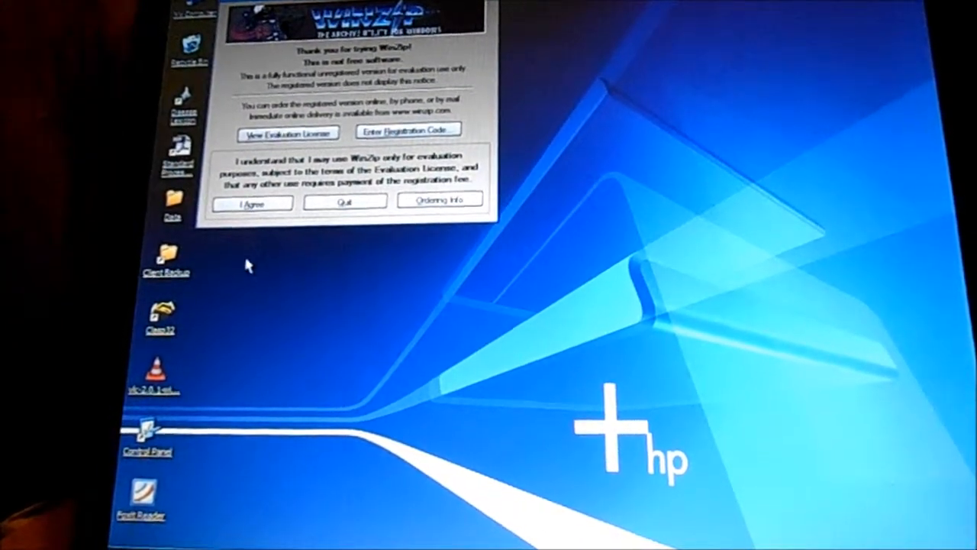
# Accept WinZip's evaluation notice, dismiss the file-in-use error, stop the operation, and decline the log.
pyautogui.click(251, 203)
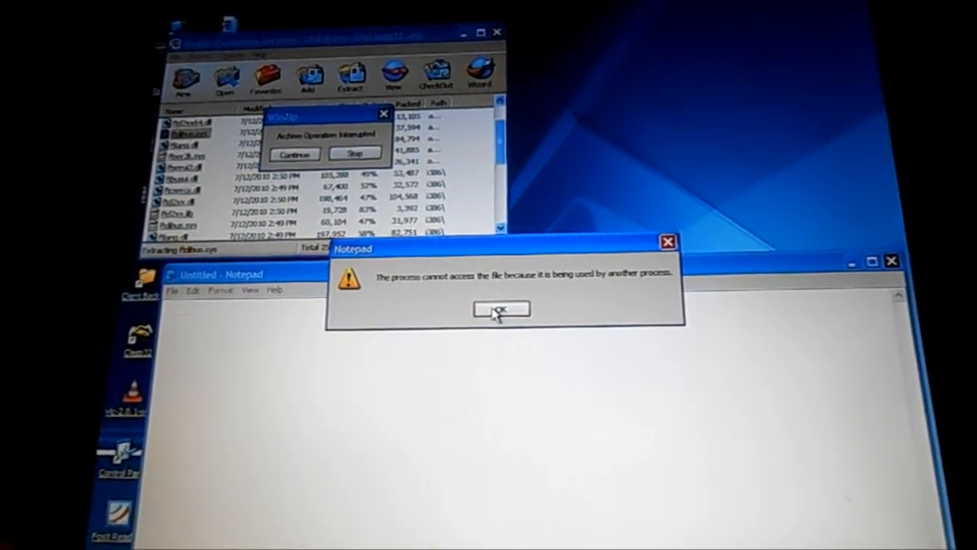
pyautogui.click(502, 308)
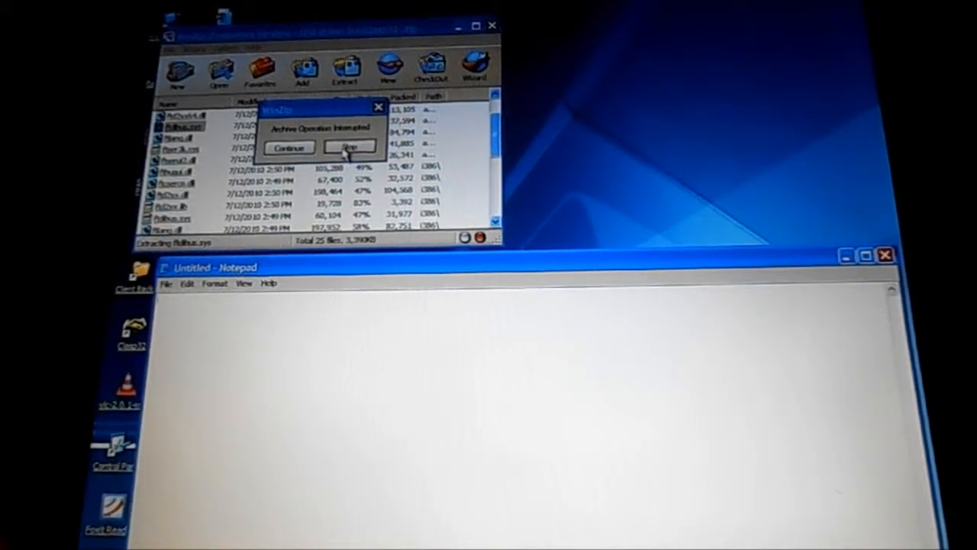
pyautogui.click(346, 146)
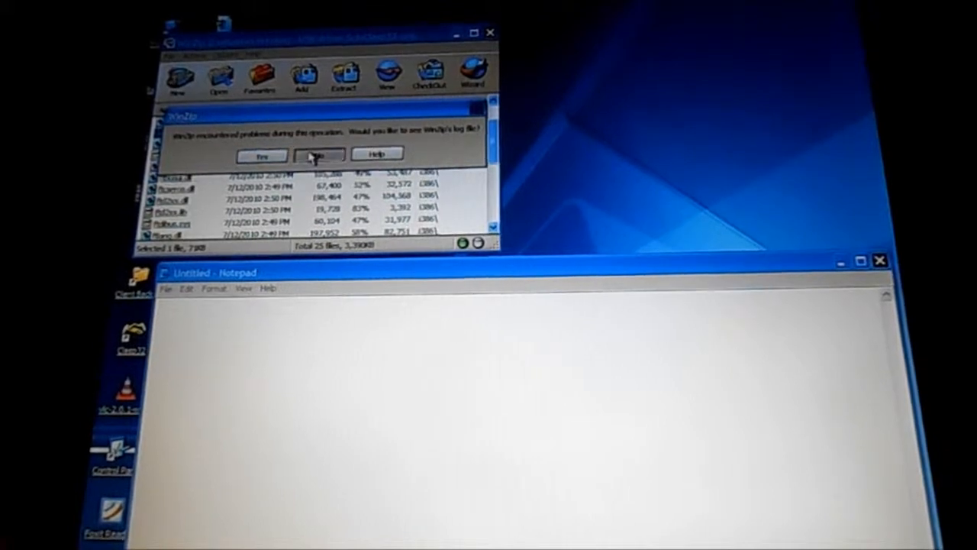
pyautogui.click(317, 155)
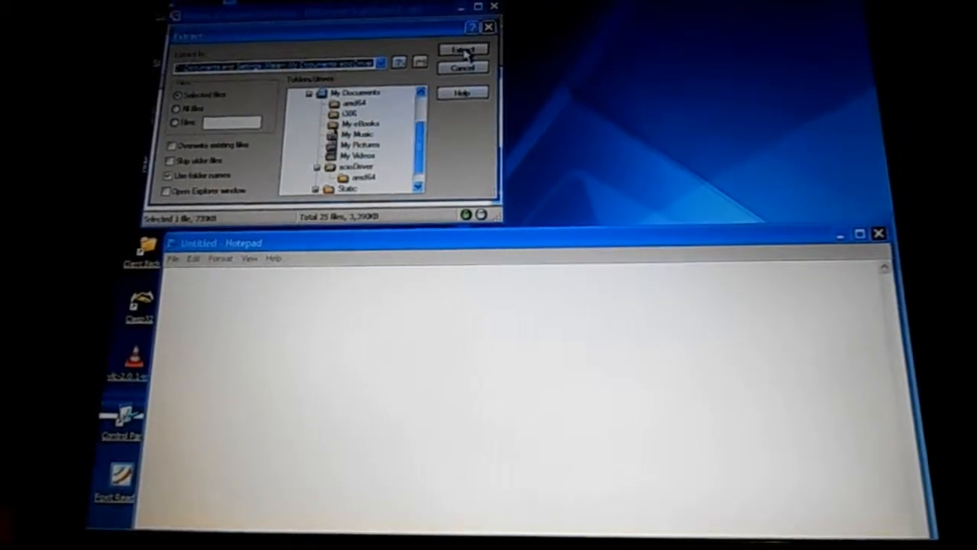
# Extract the selected driver file to the chosen folder and close the WinZip archive.
pyautogui.click(462, 50)
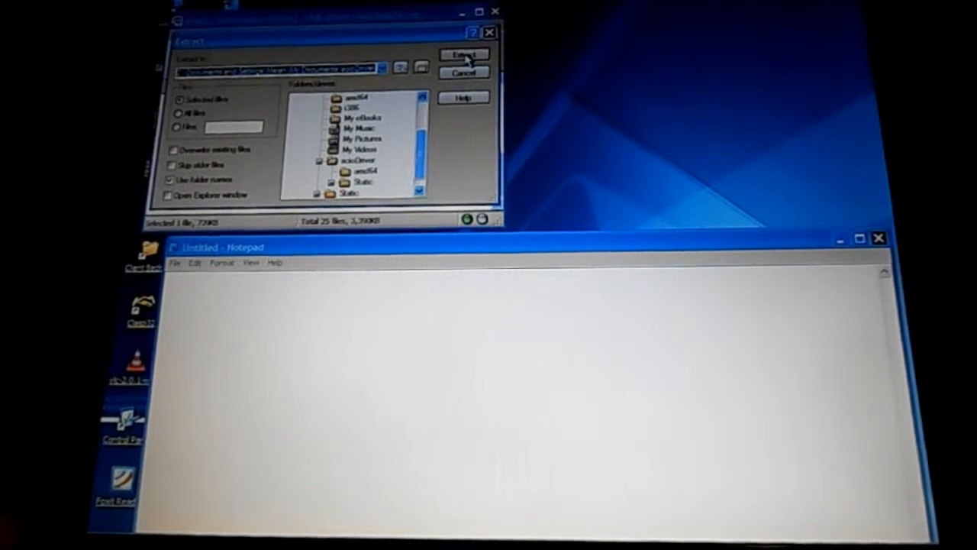
pyautogui.click(462, 53)
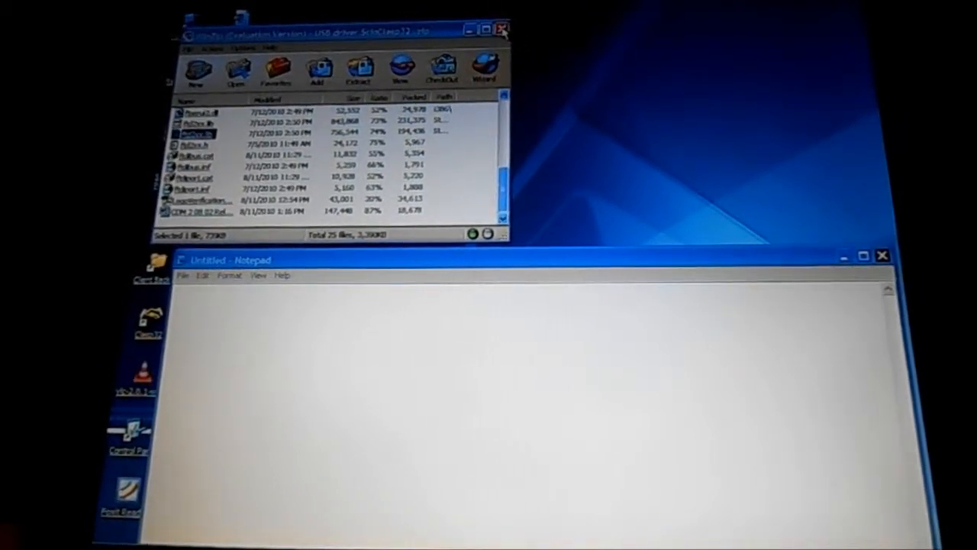
pyautogui.click(500, 27)
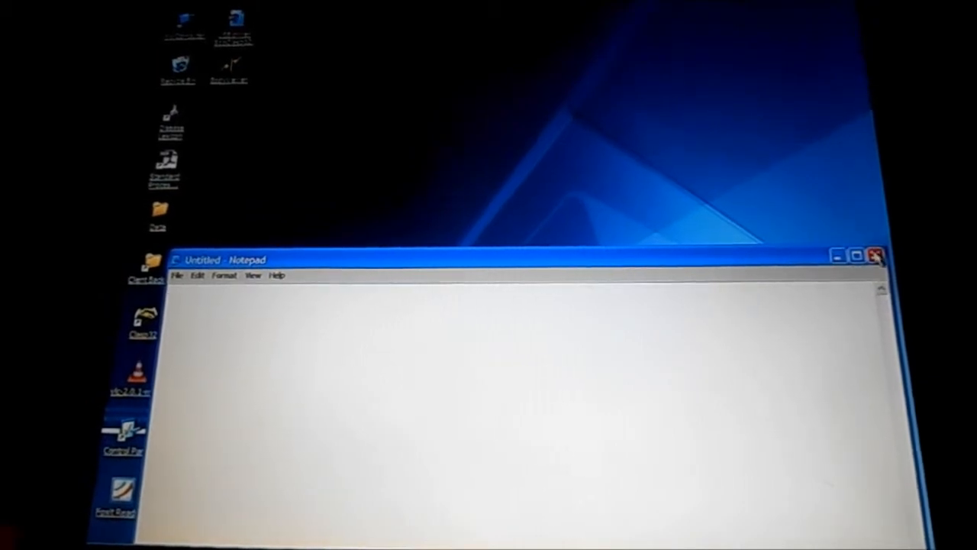
# Close the empty Notepad and view the Driver tab of USB <-> Serial Properties.
pyautogui.click(874, 250)
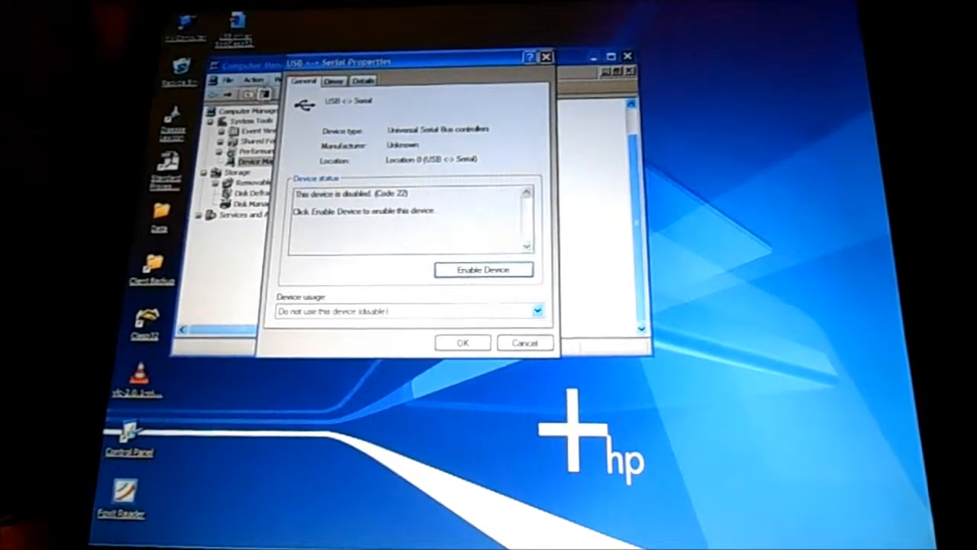
pyautogui.click(331, 80)
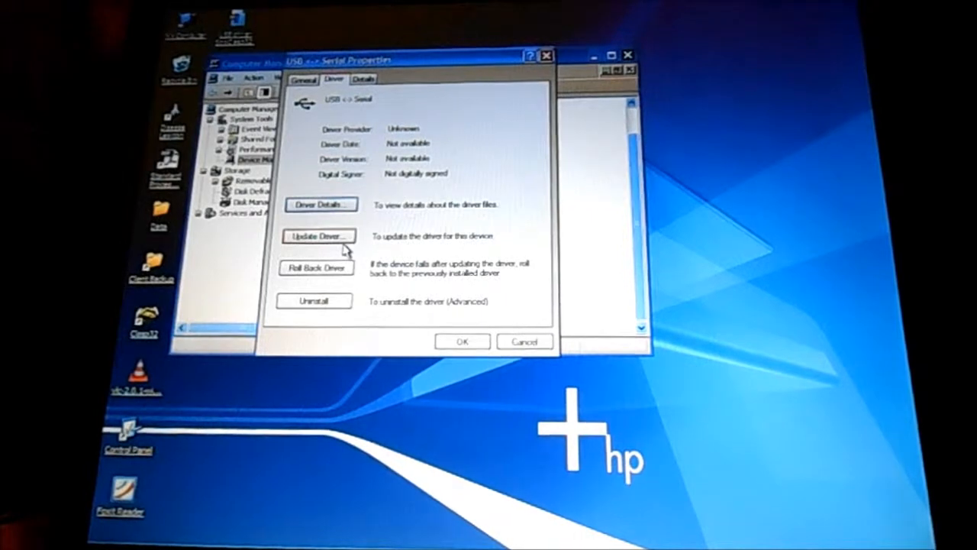
# Update the USB <-> Serial driver automatically without Windows Update, reaching the FTDI disk prompt.
pyautogui.click(320, 235)
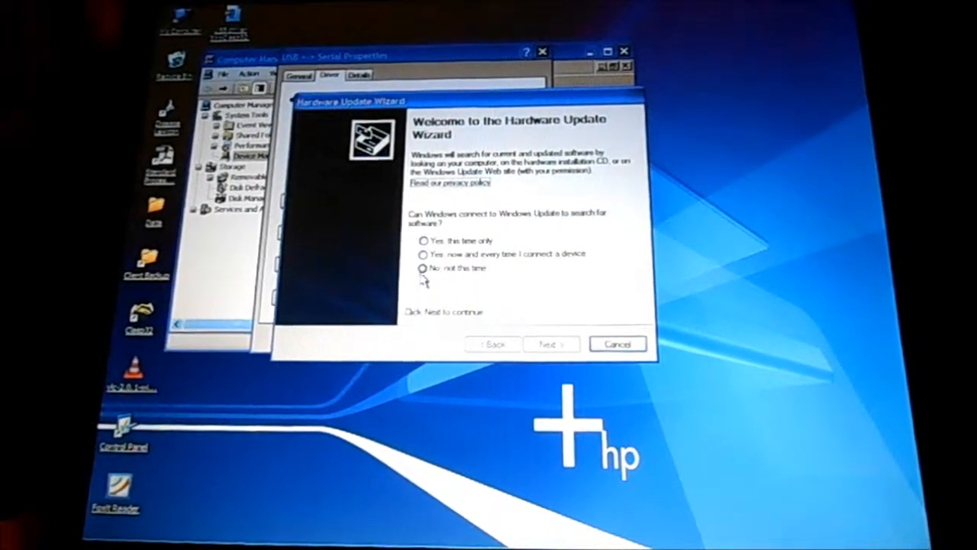
pyautogui.click(421, 268)
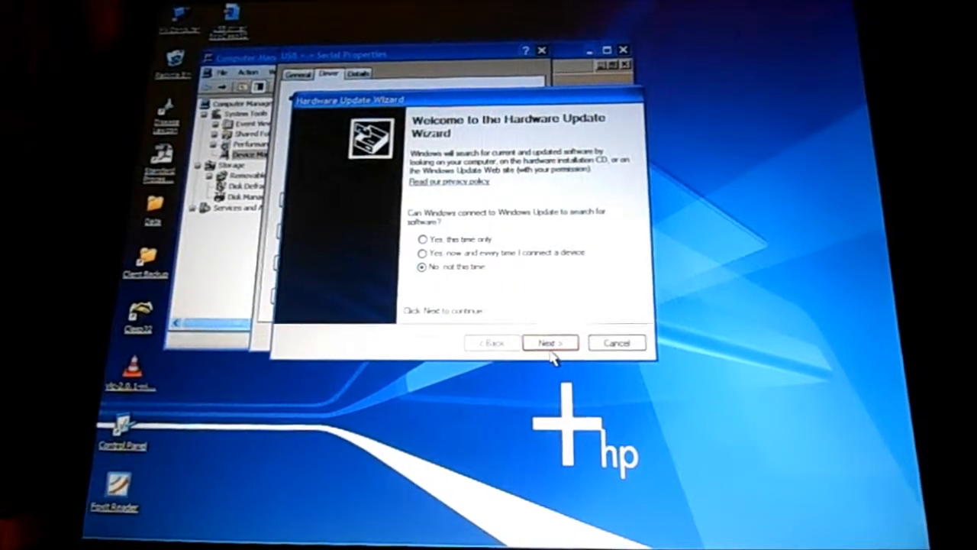
pyautogui.click(550, 342)
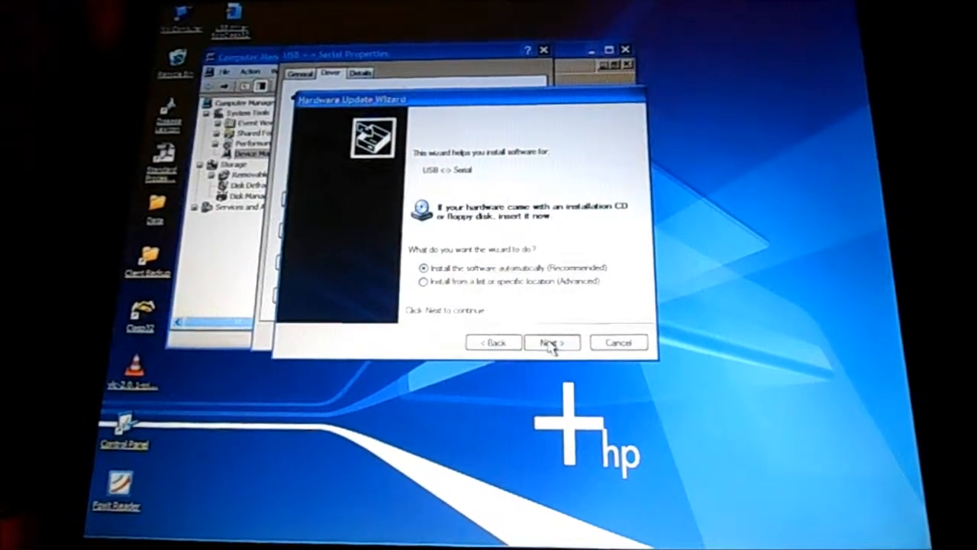
pyautogui.click(553, 342)
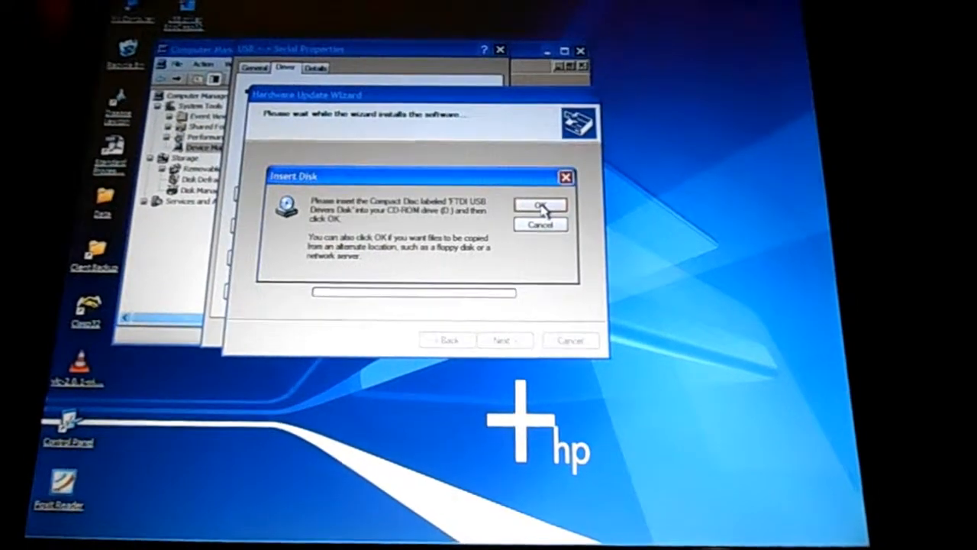
# Dismiss the Insert Disk prompt for the FTDI USB Drivers Disk.
pyautogui.click(541, 205)
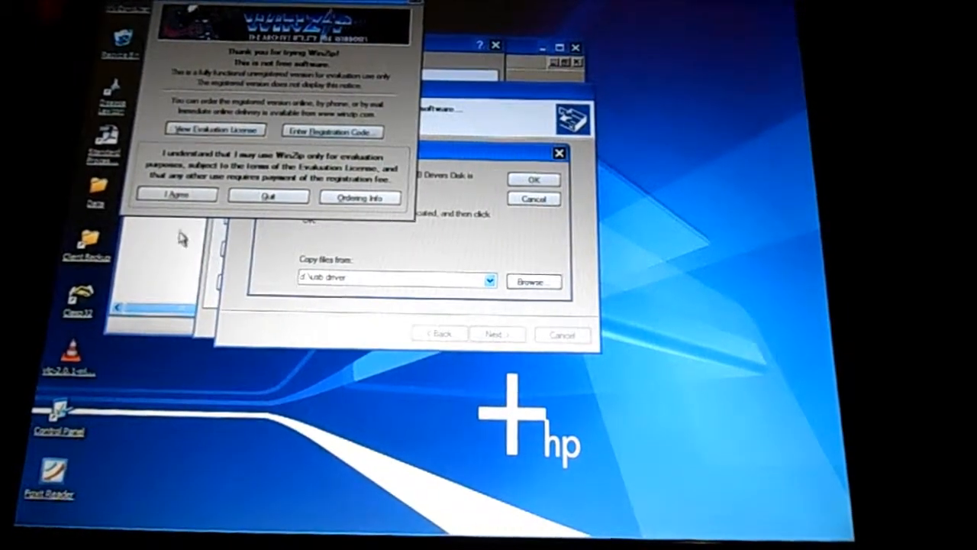
# Accept WinZip's notice, select ftdibus.sys, and confirm the d:\usb driver location in Files Needed.
pyautogui.click(177, 197)
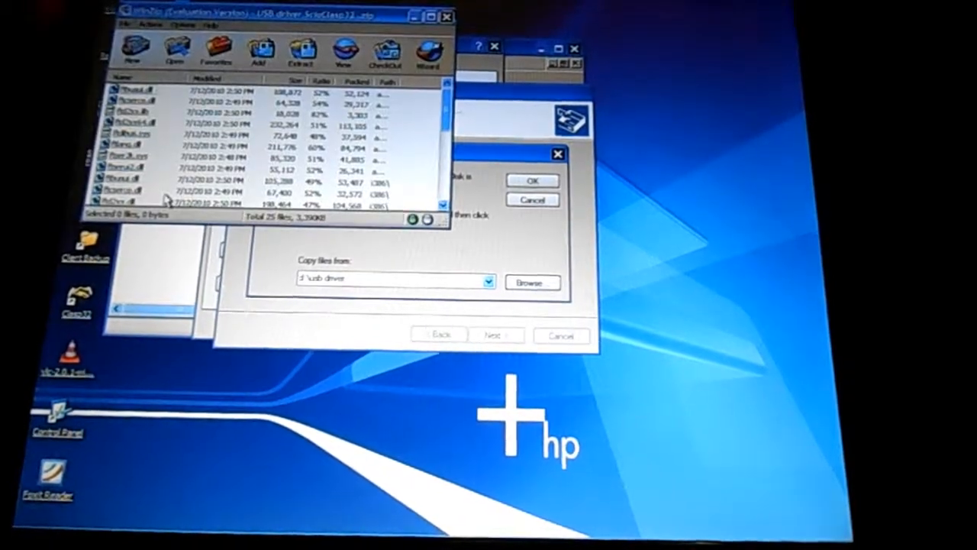
pyautogui.click(145, 134)
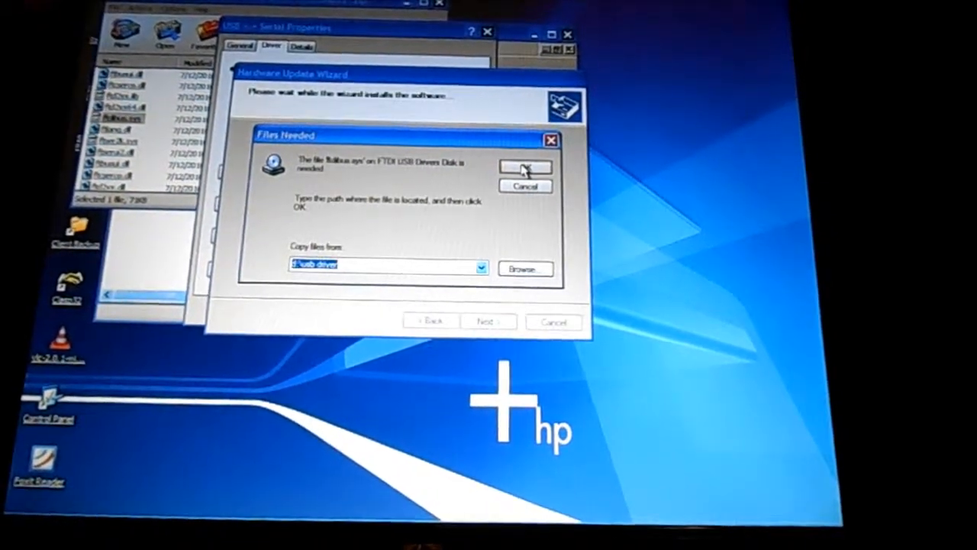
pyautogui.click(524, 167)
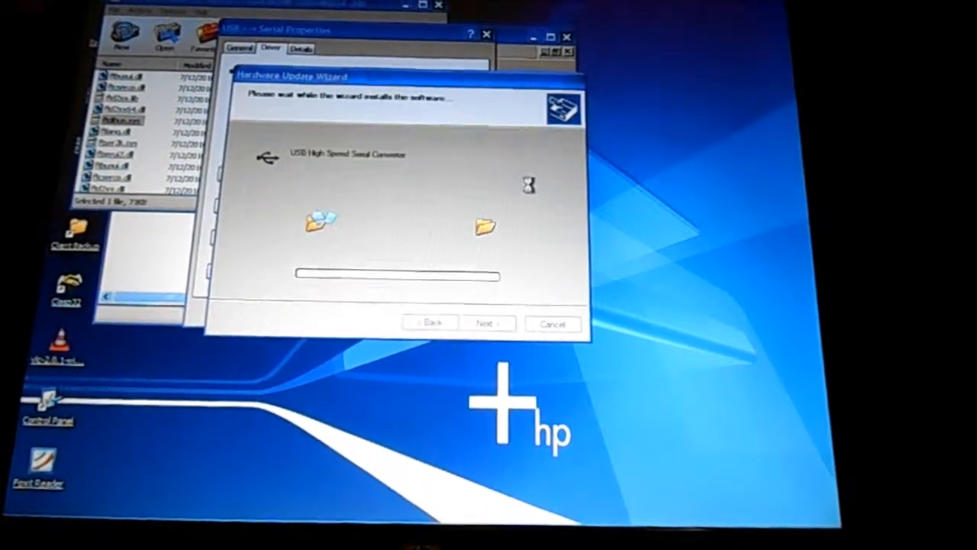